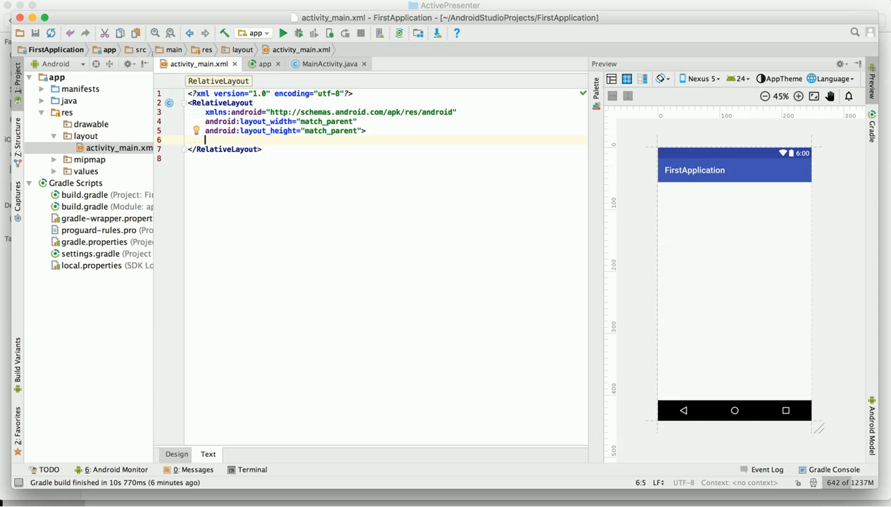
{"action": "mouse_move", "coordinate": [93, 225]}
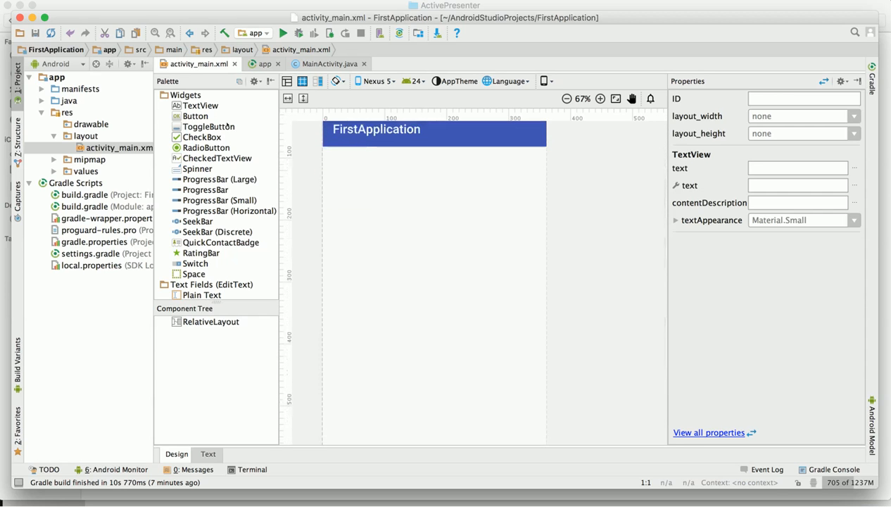
{"action": "mouse_move", "coordinate": [113, 84]}
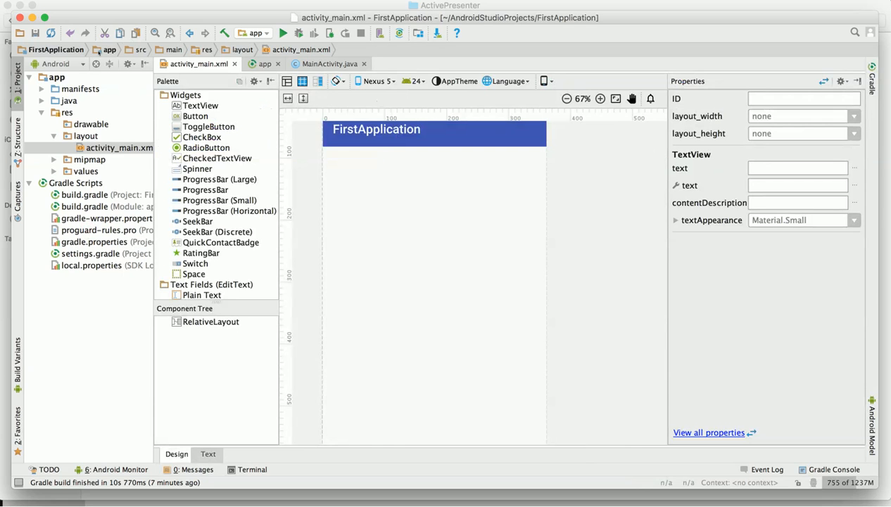
Step: Drop a TextView from the Palette near the top-left of the RelativeLayout, under the app bar
{"action": "left_click", "coordinate": [200, 104]}
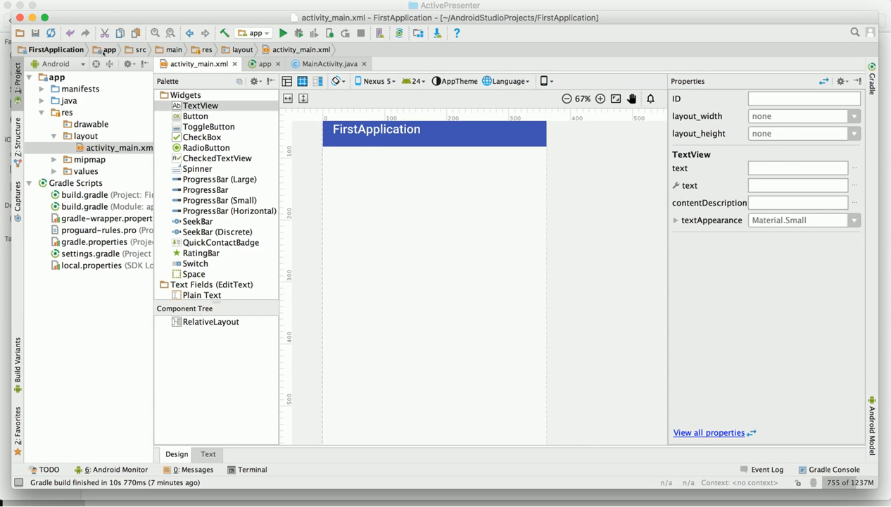
{"action": "left_click_drag", "start_coordinate": [200, 104], "coordinate": [352, 166]}
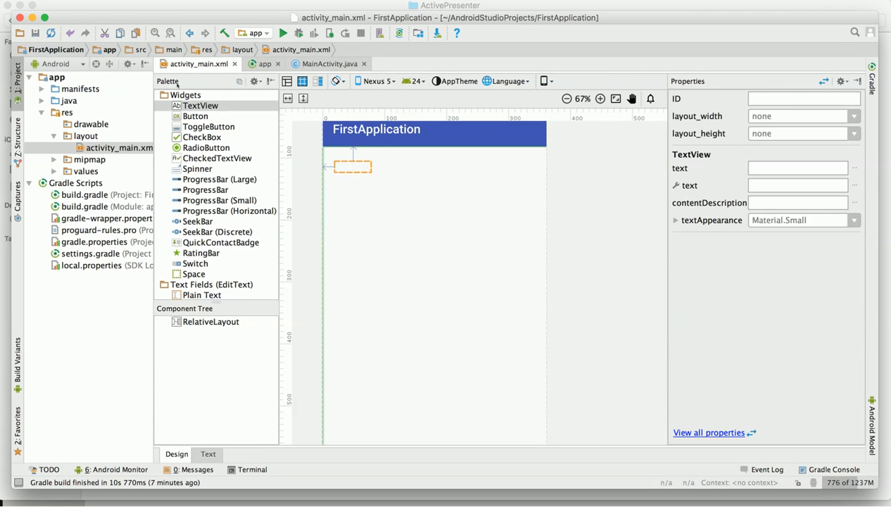
{"action": "left_click_drag", "start_coordinate": [200, 105], "coordinate": [353, 166]}
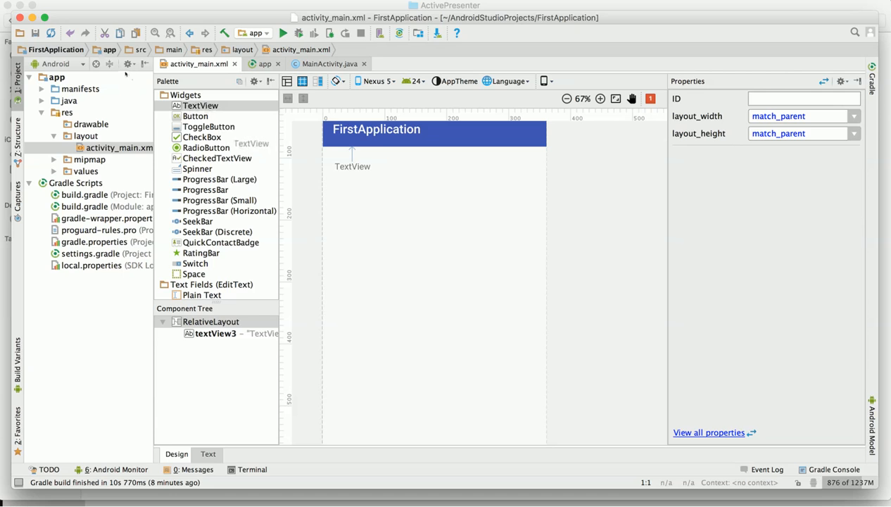
Step: Add two more TextViews, one below and one beside the first, positioned relative to it
{"action": "left_click_drag", "start_coordinate": [200, 104], "coordinate": [352, 185]}
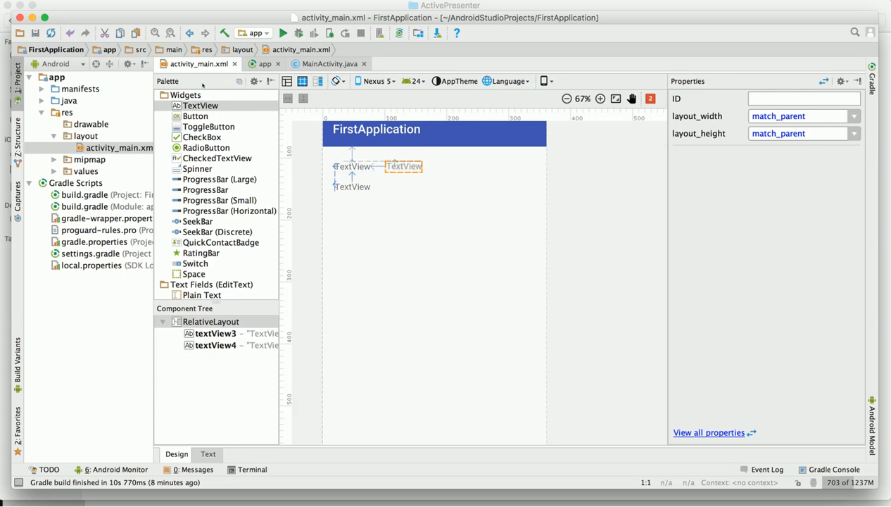
{"action": "left_click_drag", "start_coordinate": [200, 104], "coordinate": [403, 166]}
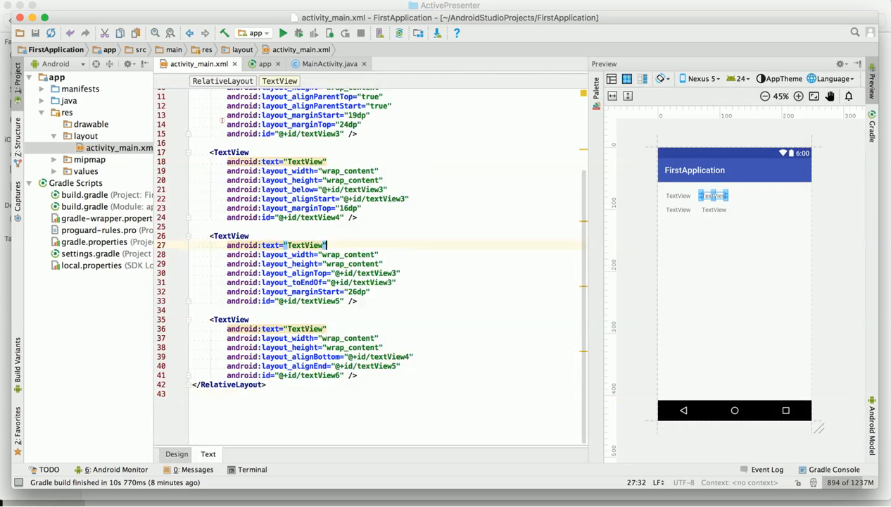
{"action": "scroll", "scroll_direction": "up", "scroll_amount": 3}
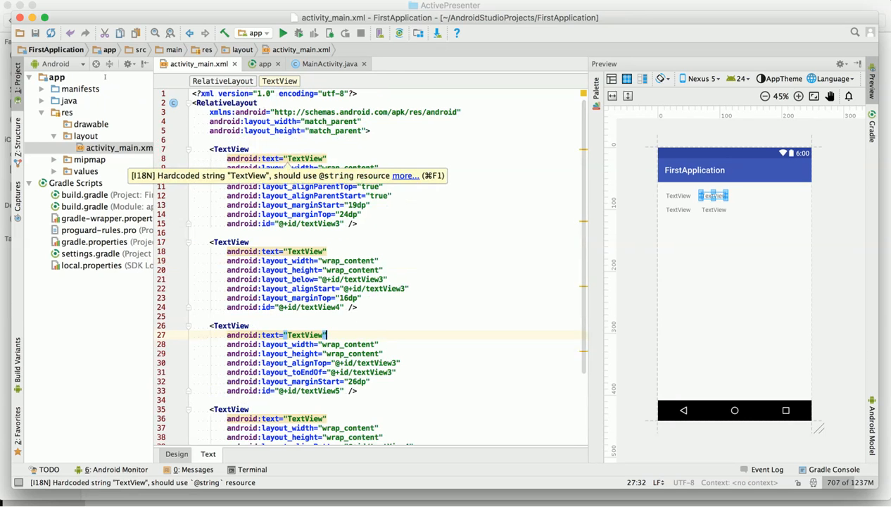
{"action": "left_click", "coordinate": [313, 271]}
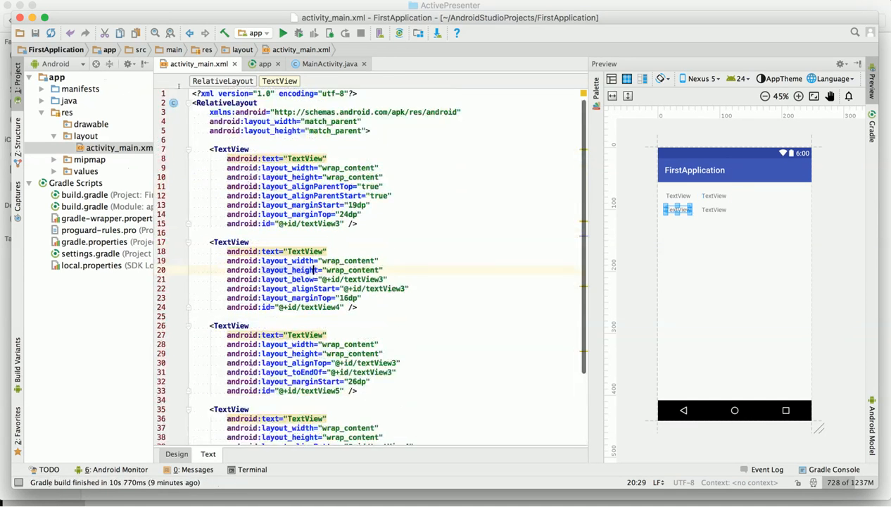
{"action": "scroll", "scroll_direction": "down", "scroll_amount": 3}
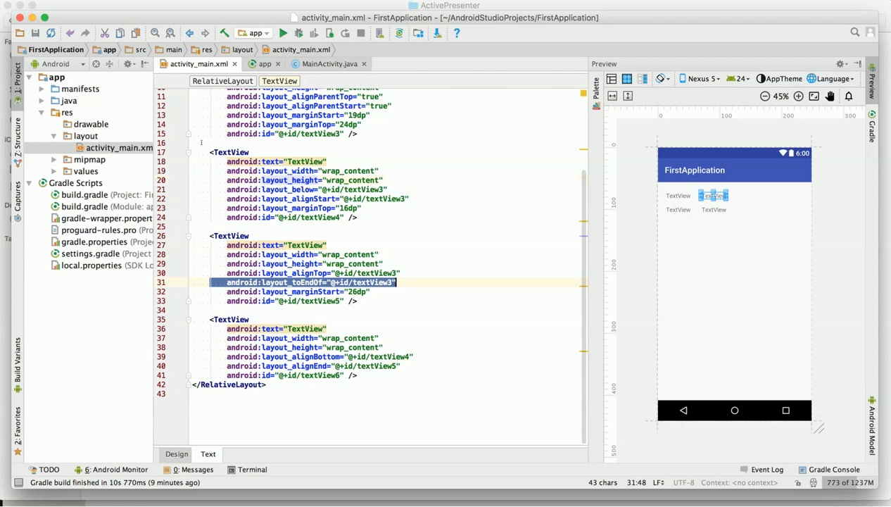
{"action": "left_click", "coordinate": [296, 281]}
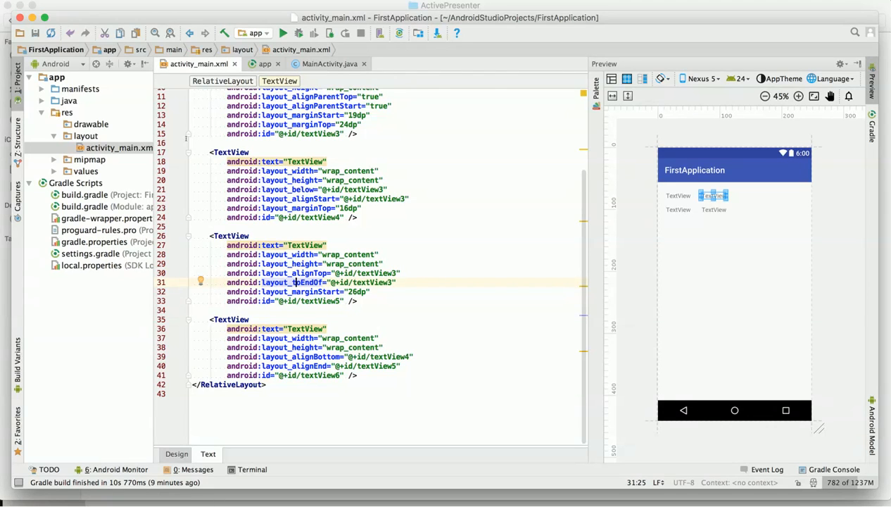
{"action": "double_click", "coordinate": [372, 281]}
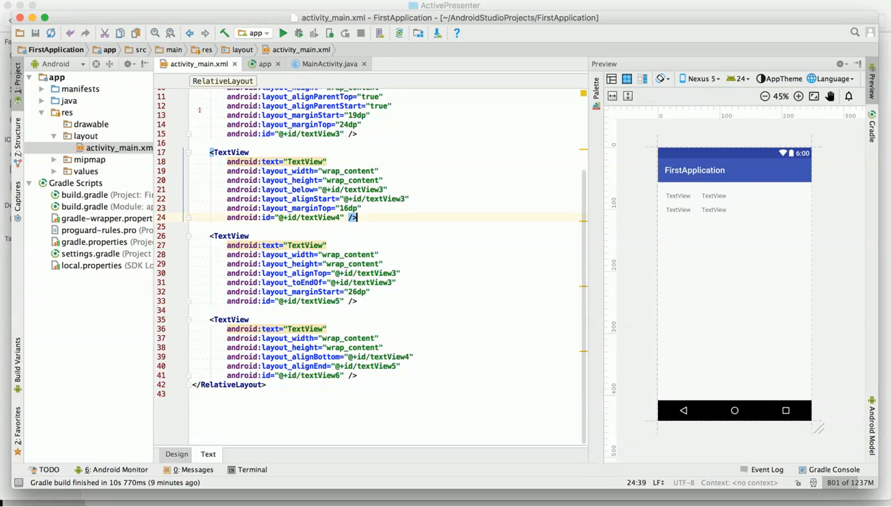
{"action": "double_click", "coordinate": [372, 282]}
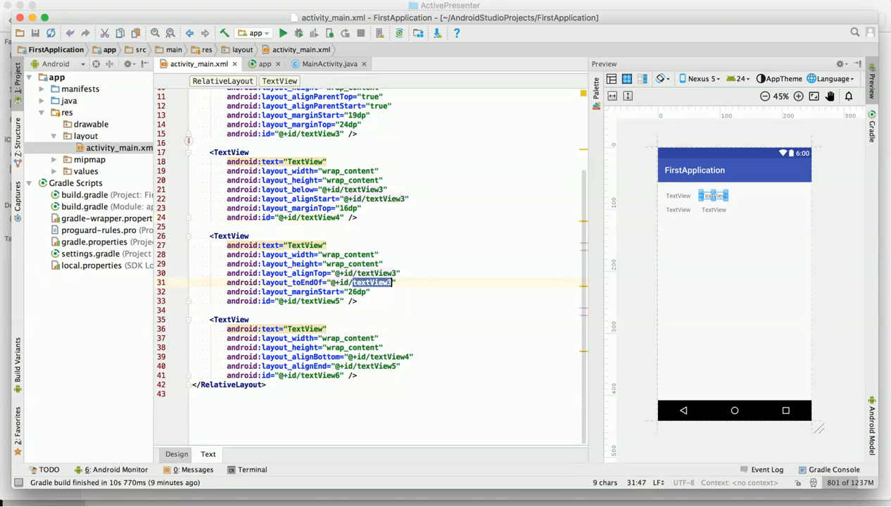